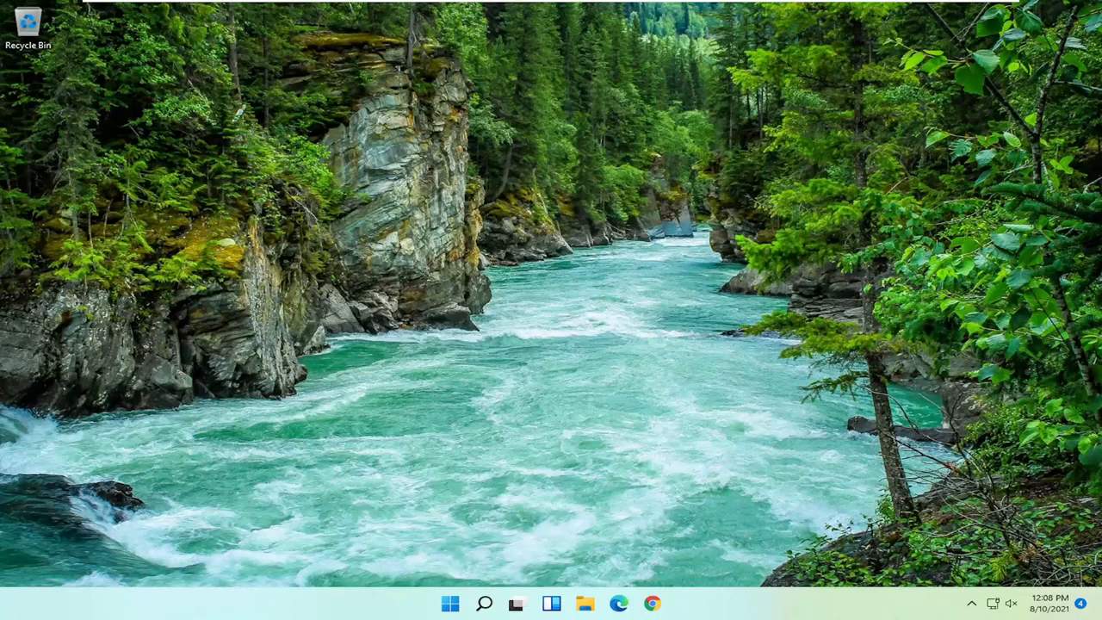
mouse_move(4, 556)
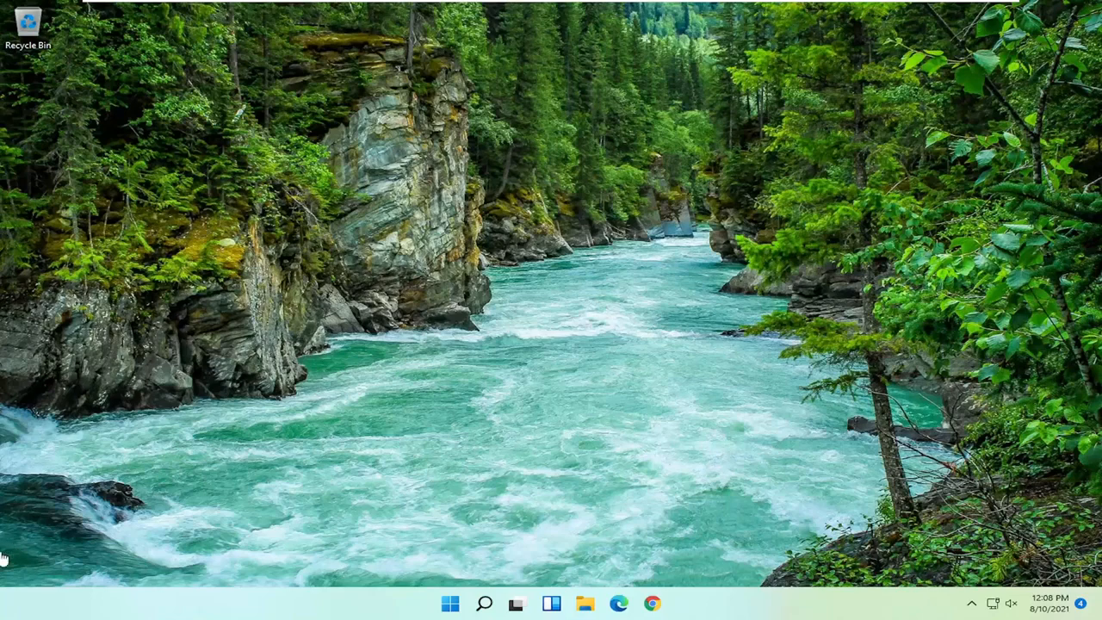
Search Windows for 'advanced system' to surface View advanced system settings
click(480, 601)
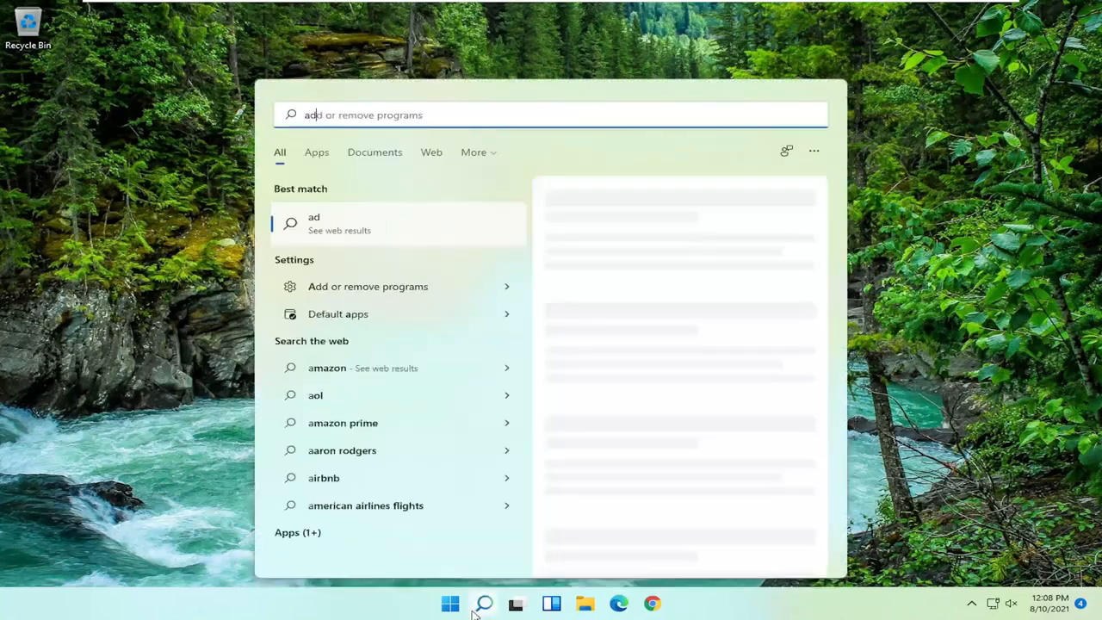
text(advanced system)
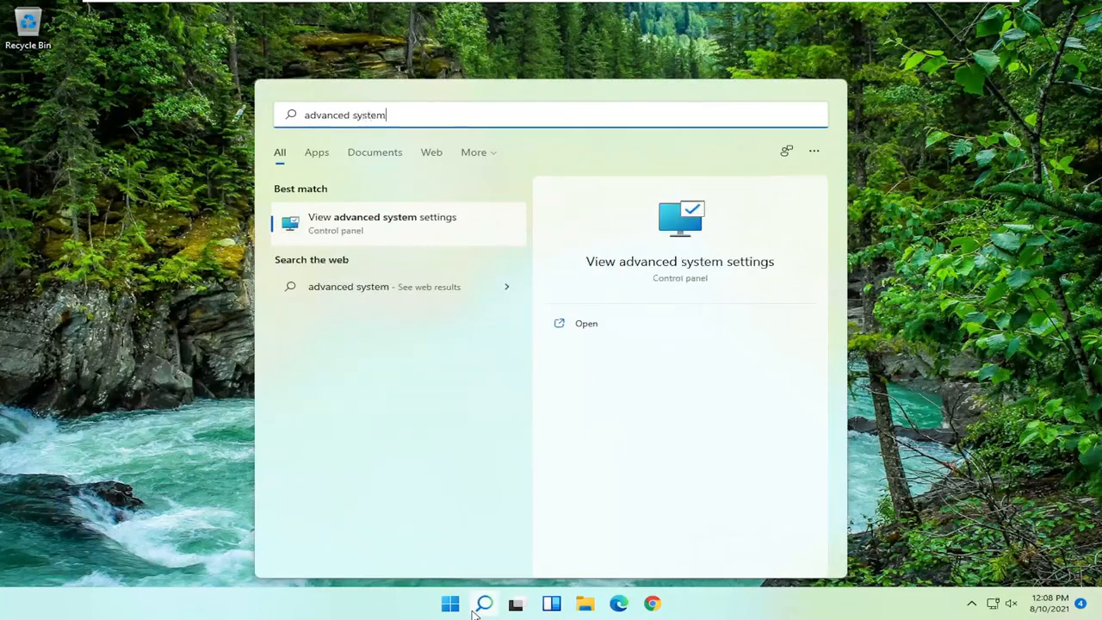
mouse_move(425, 247)
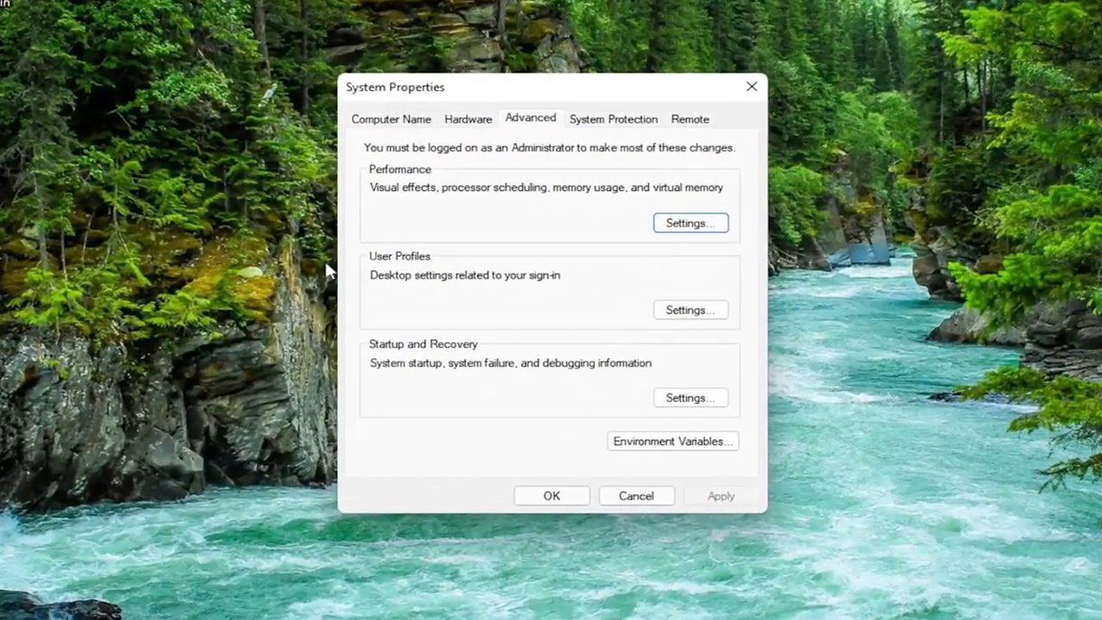
mouse_move(394, 180)
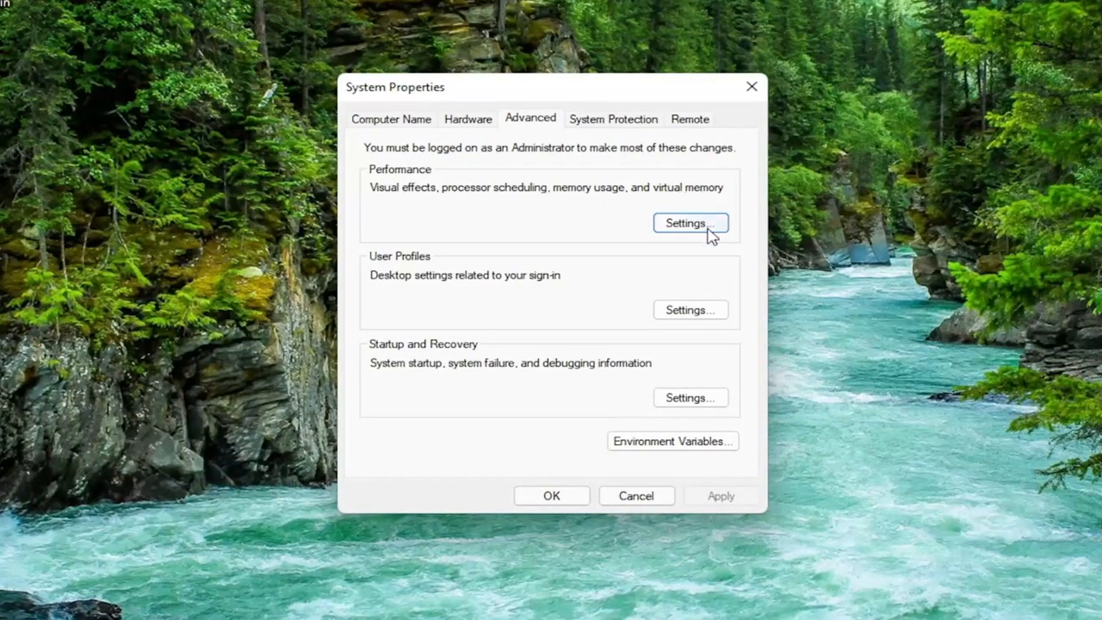
Open Performance Options on its Advanced tab, showing the 1408 MB paging file
click(691, 223)
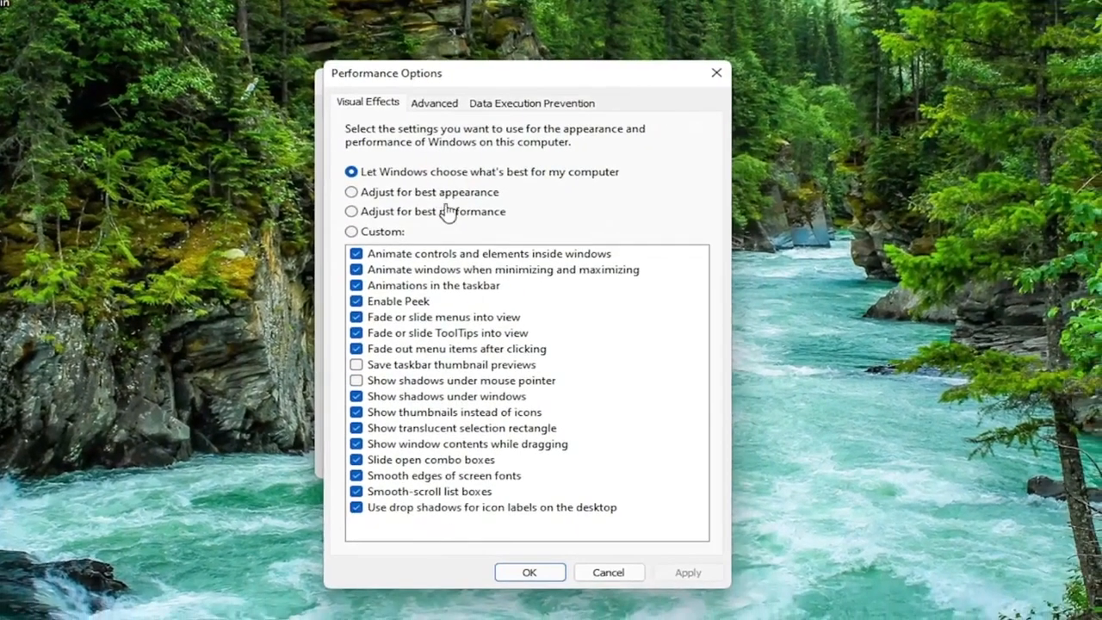
click(434, 102)
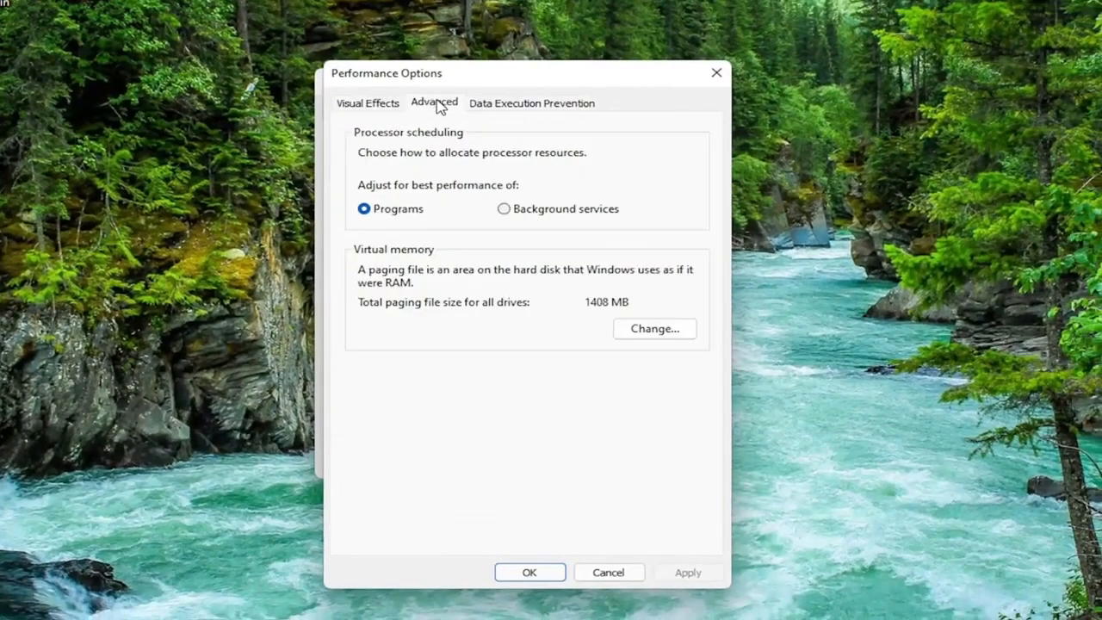
mouse_move(408, 297)
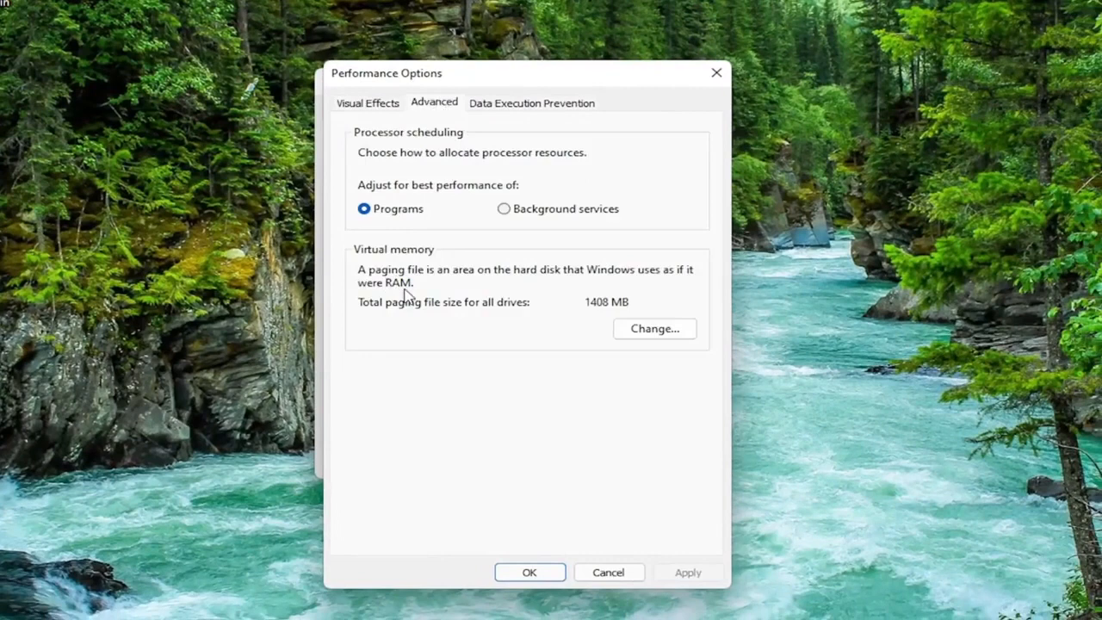
mouse_move(474, 301)
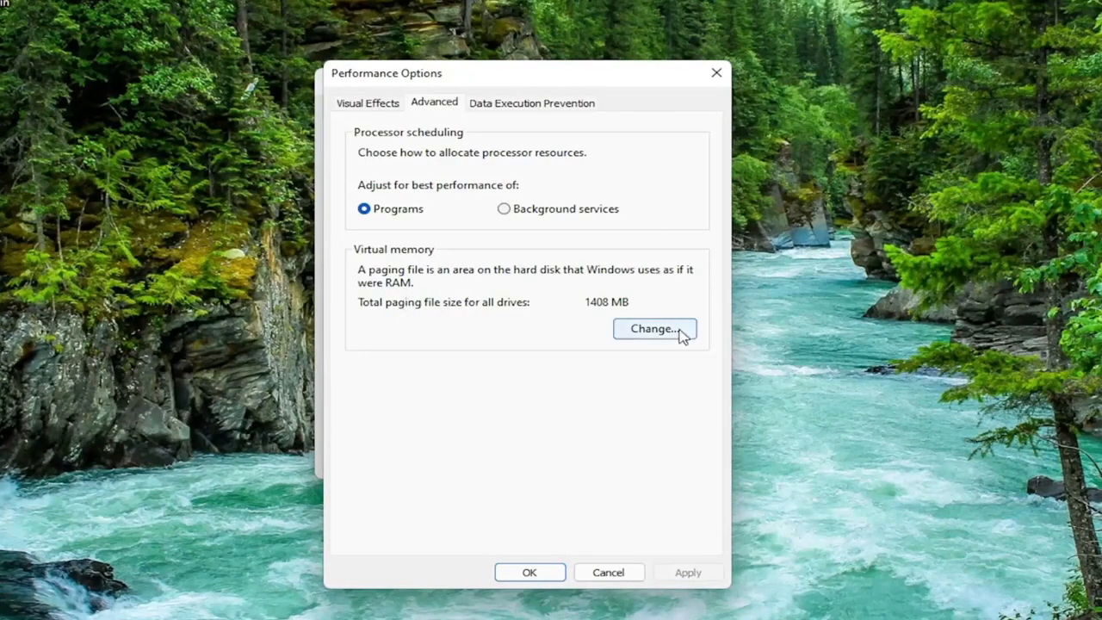
Turn off automatic management and set drive C's paging file to 1407–1407 MB
click(655, 329)
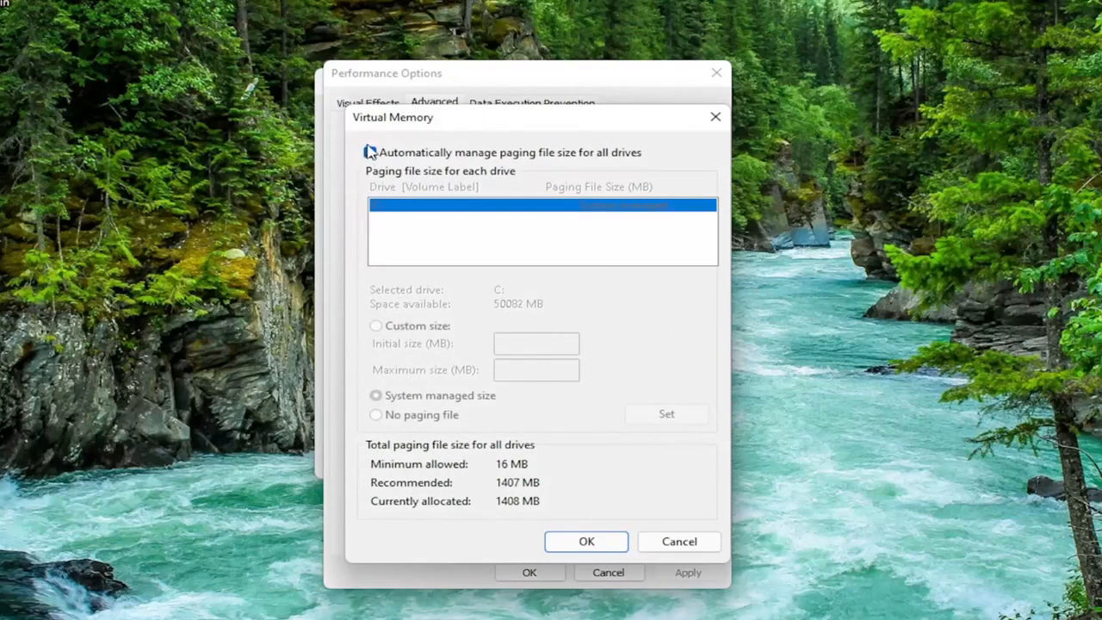
click(369, 152)
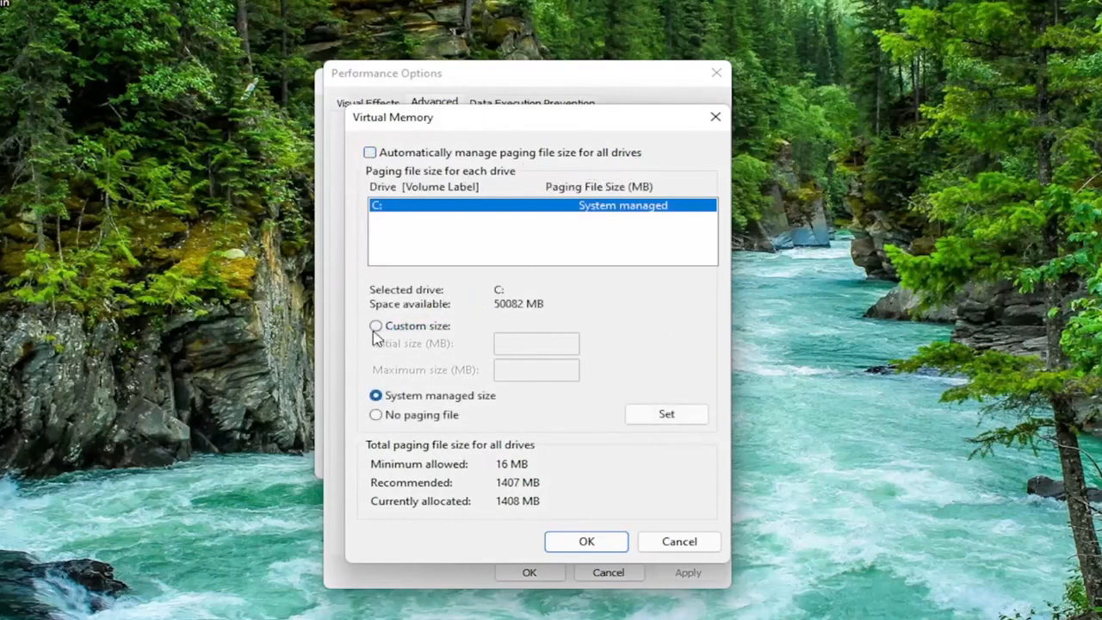
click(374, 325)
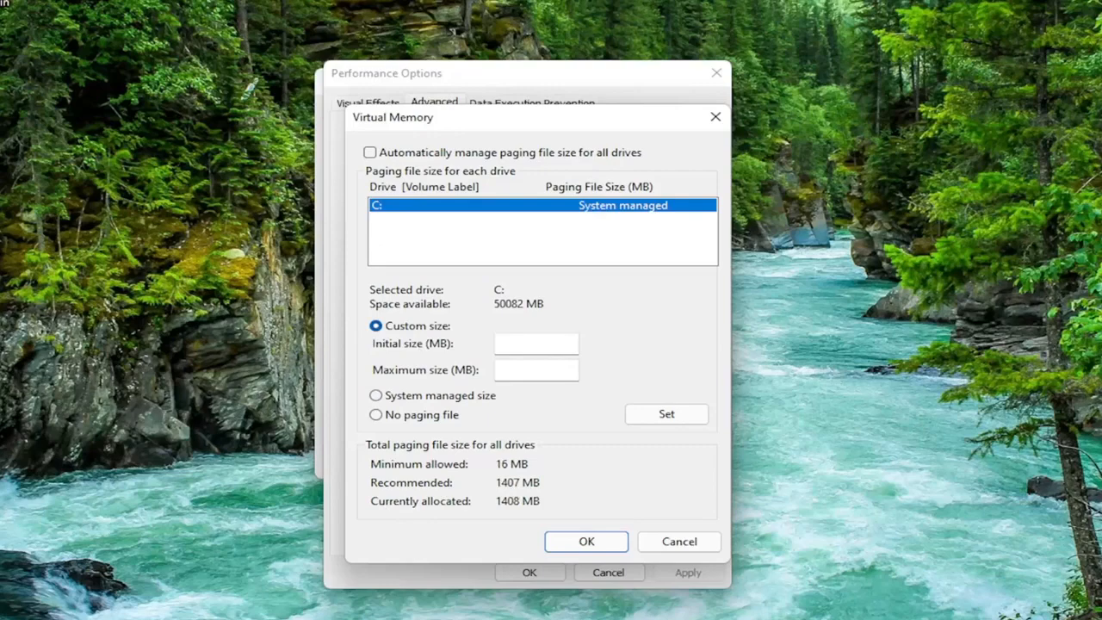
text(1407)
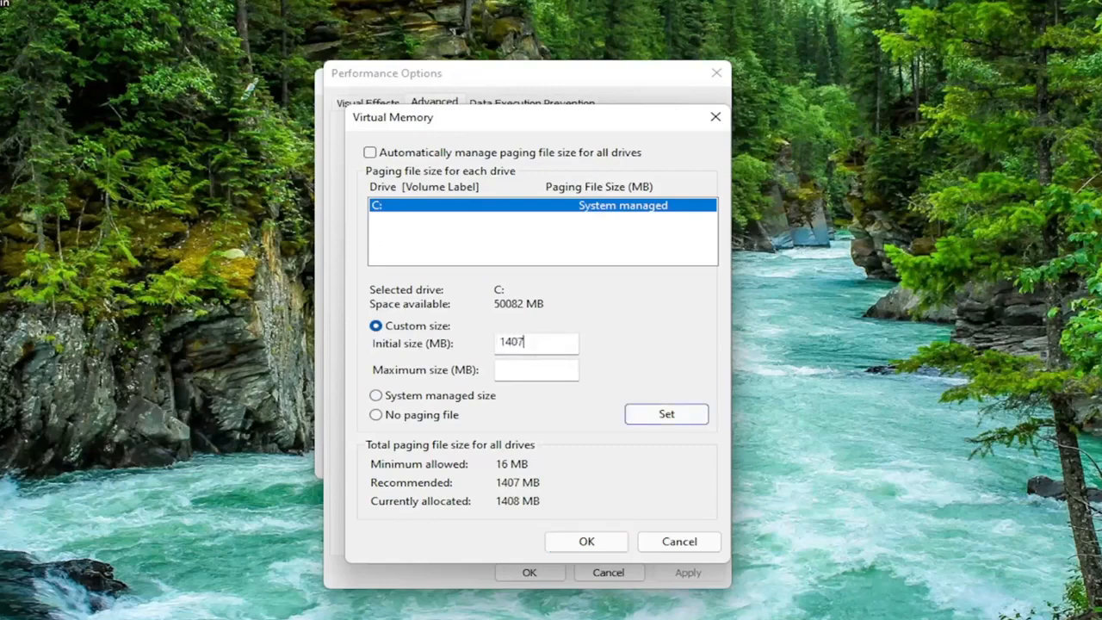
text(1407)
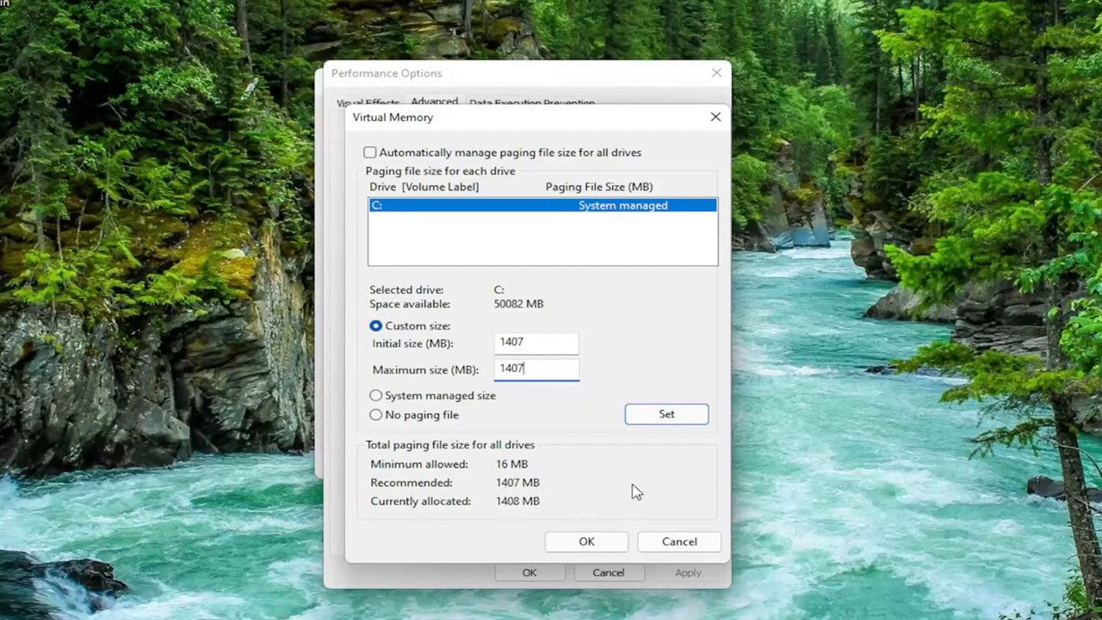
click(667, 414)
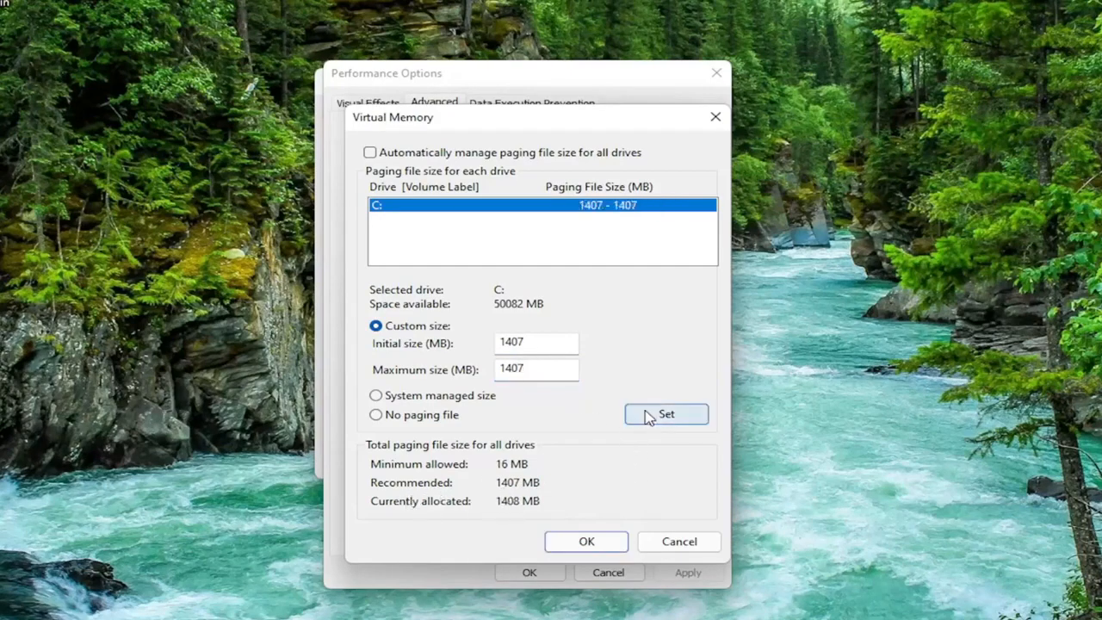
click(587, 542)
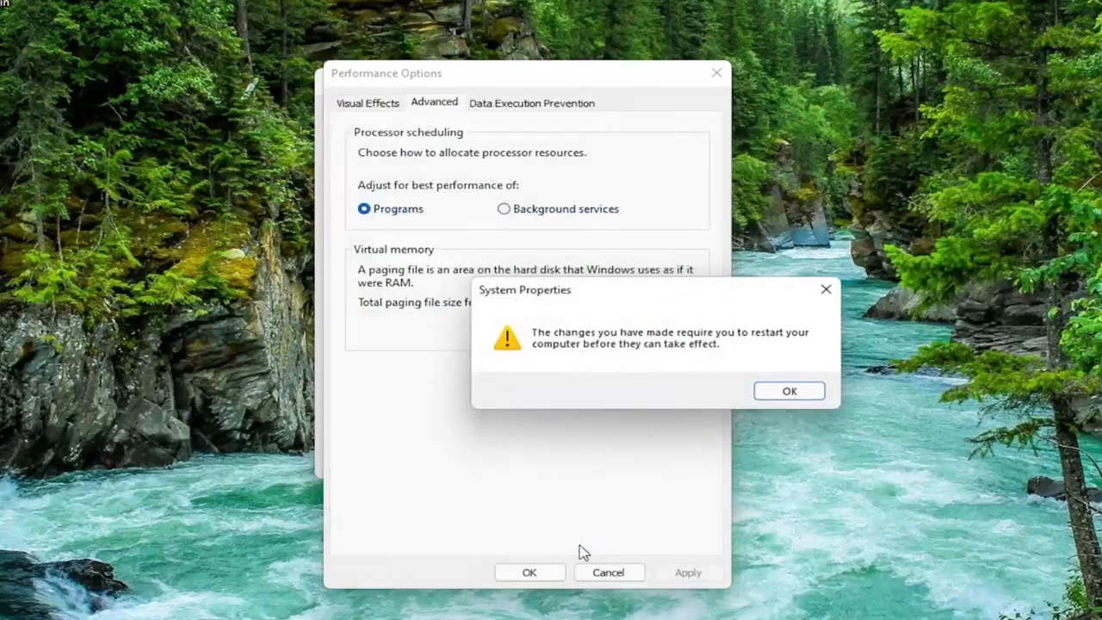
mouse_move(720, 315)
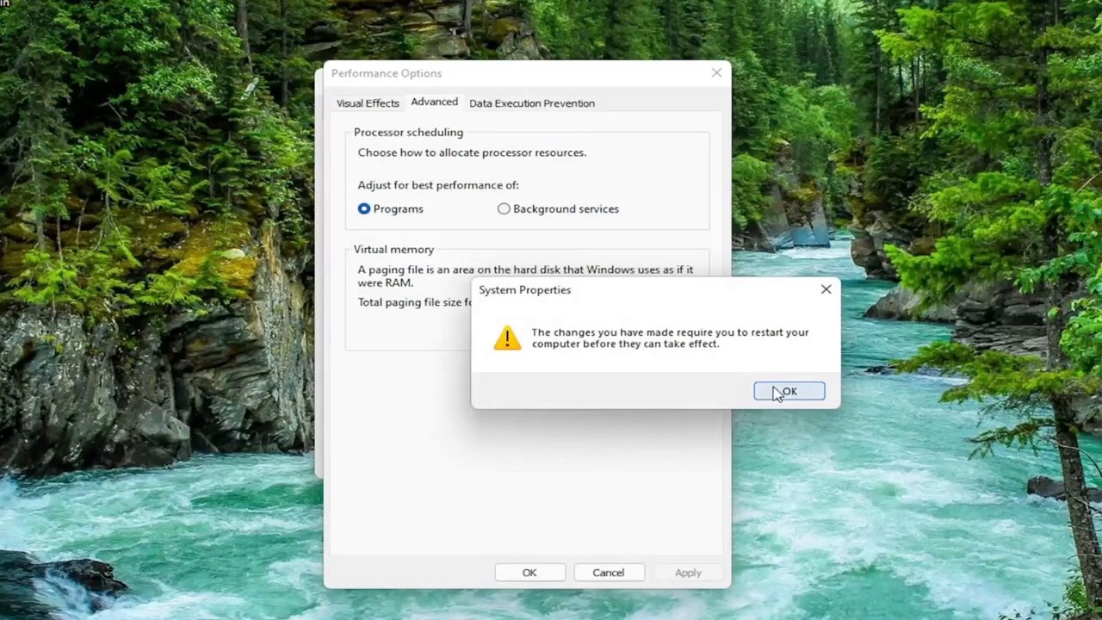
Accept Performance Options and System Properties, choosing Restart Later on the prompt
click(788, 390)
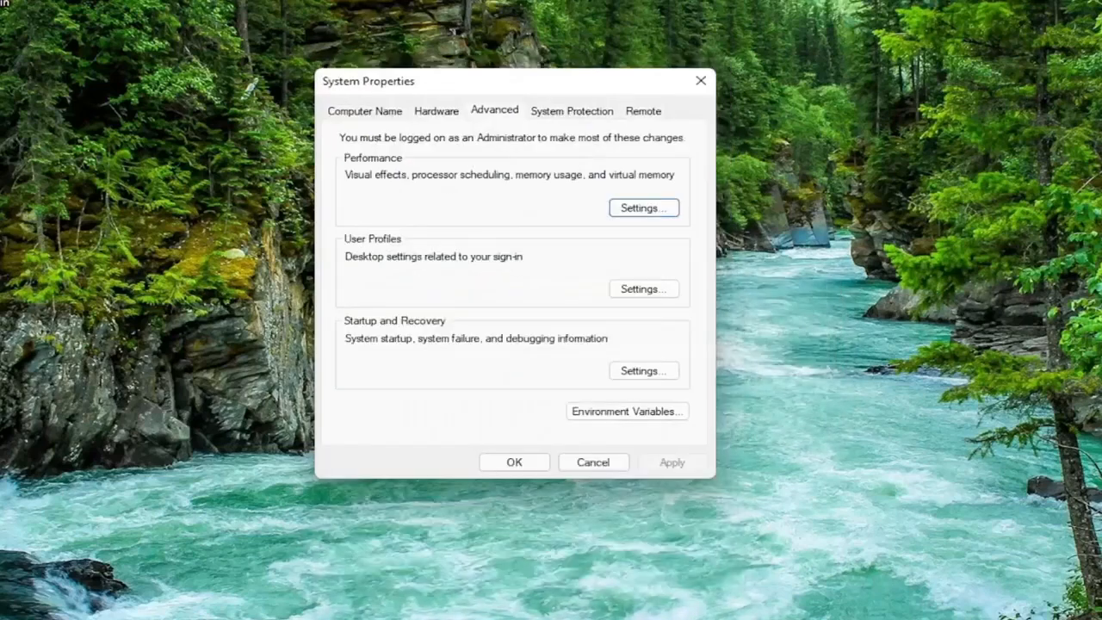
click(514, 461)
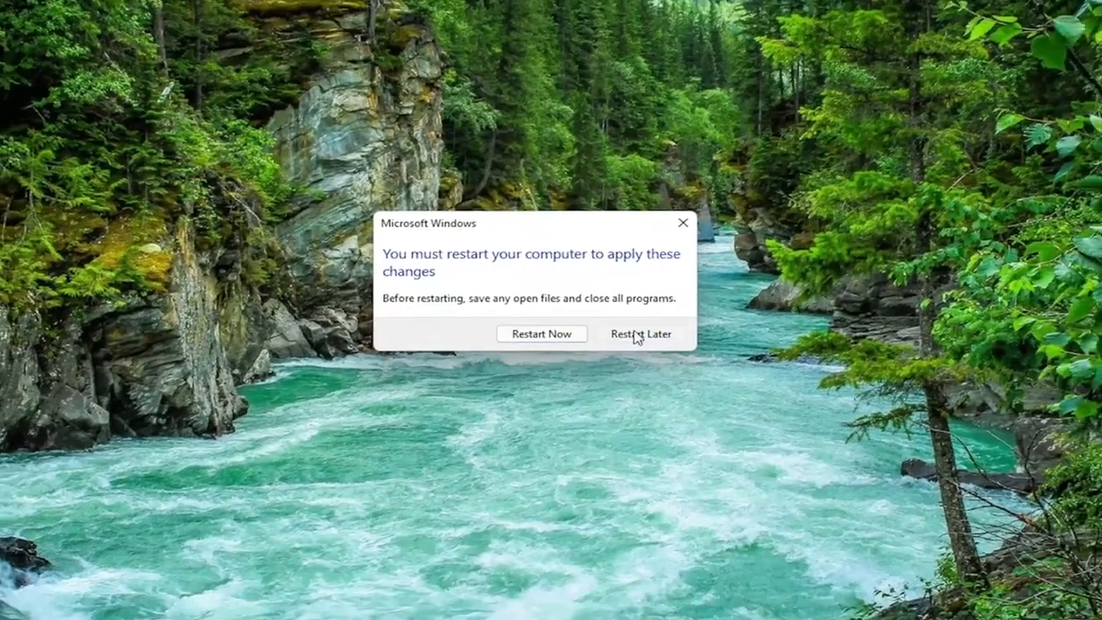
click(642, 334)
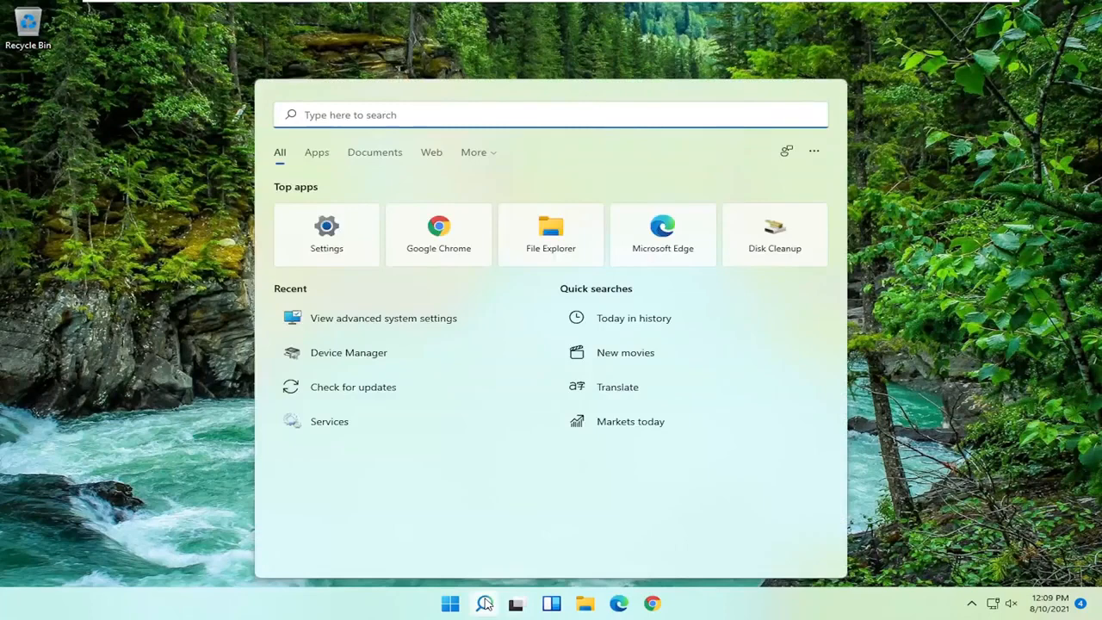
Search for 'gro' and launch the Edit group policy result
text(group policy)
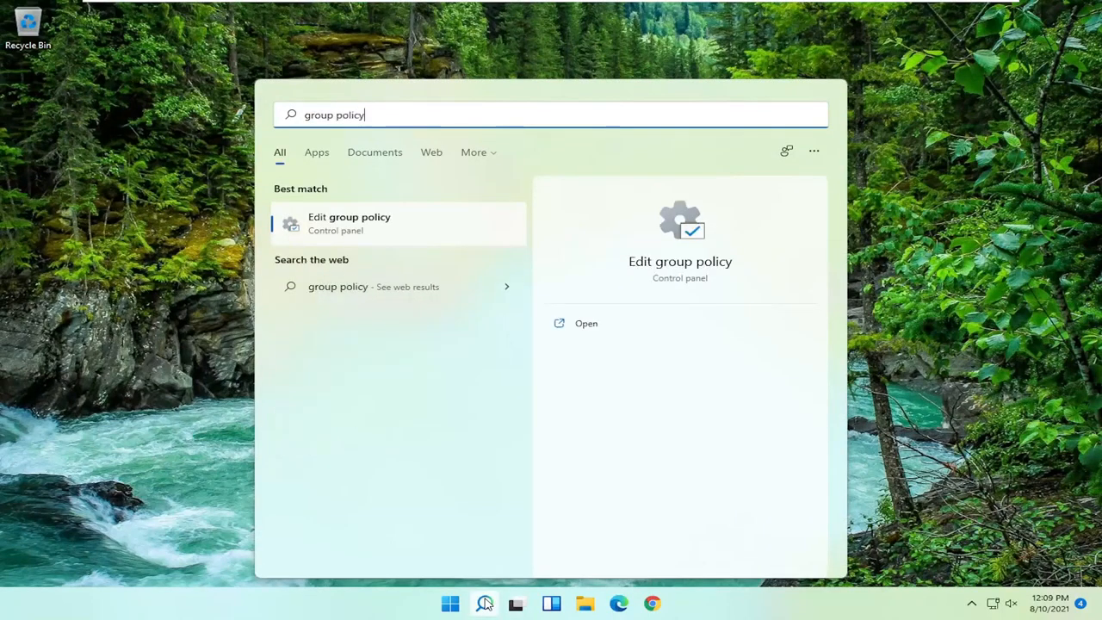
mouse_move(351, 226)
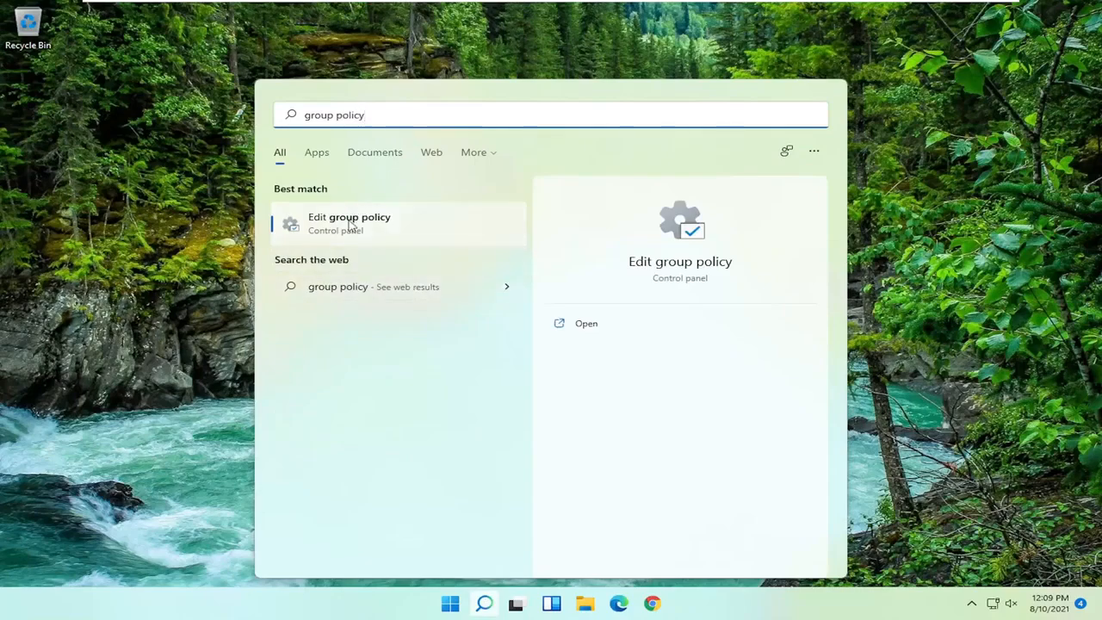
click(359, 226)
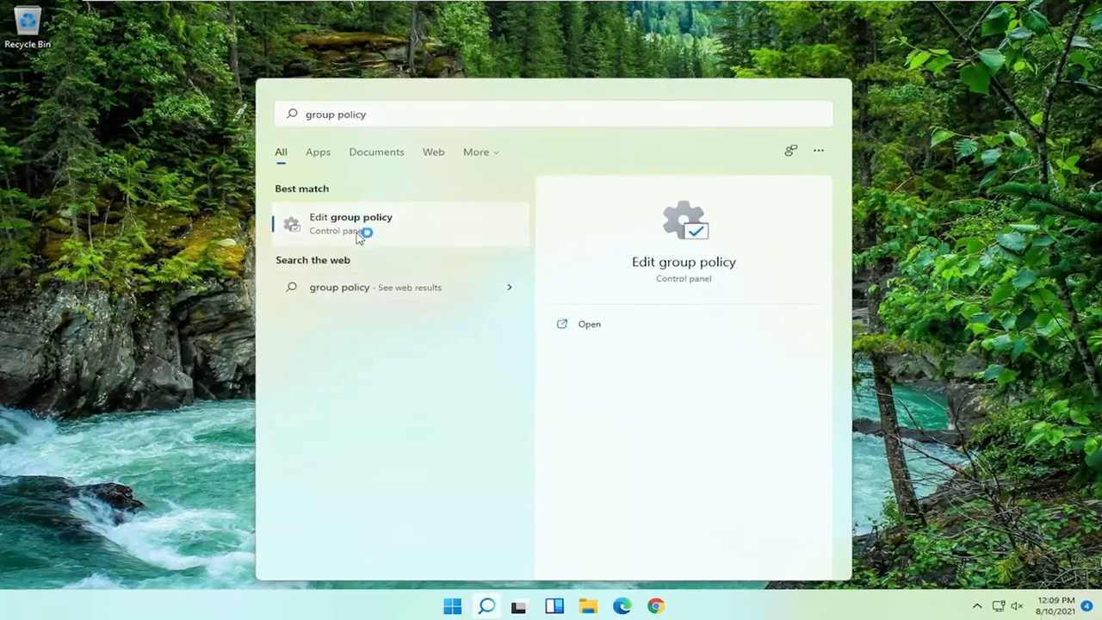
click(351, 223)
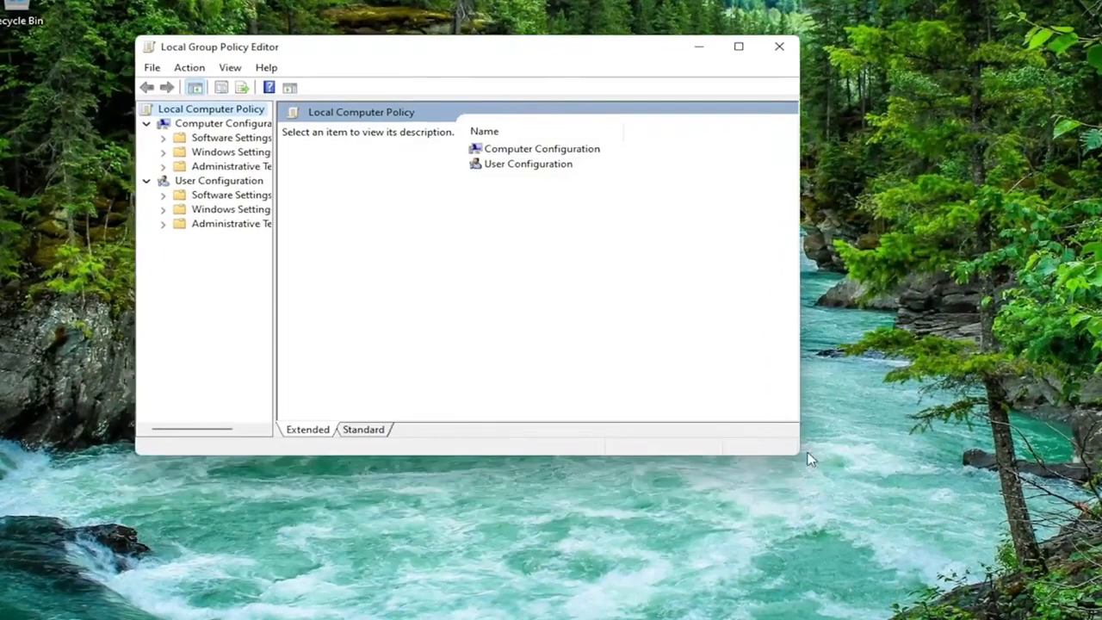
Enlarge the editor and browse System to Windows Resource Exhaustion Detection and Resolution
drag(801, 452, 940, 551)
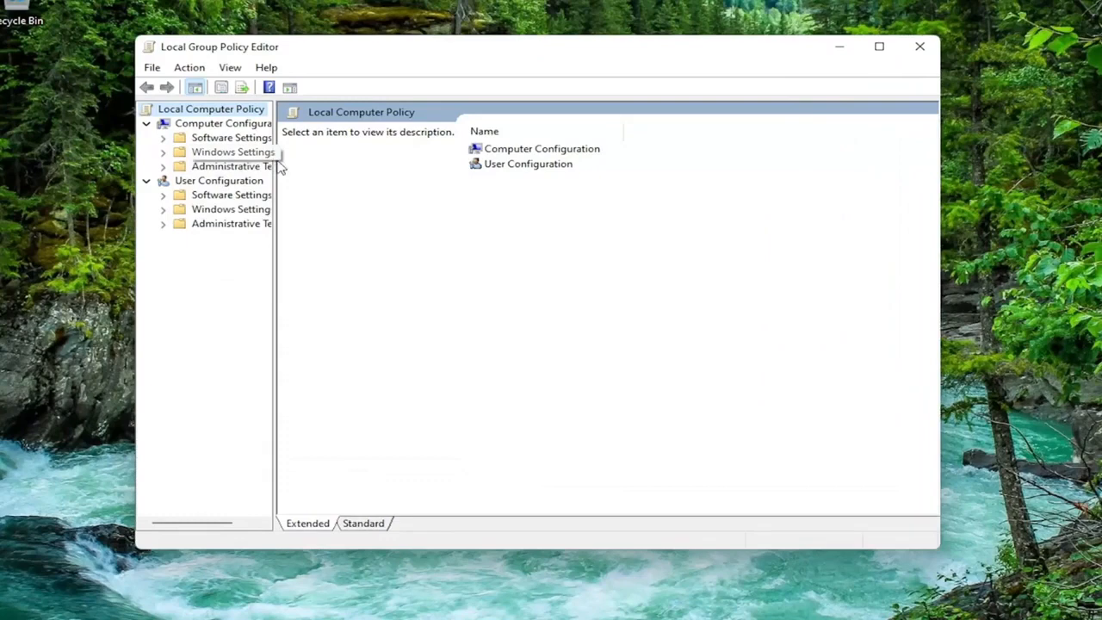
click(233, 166)
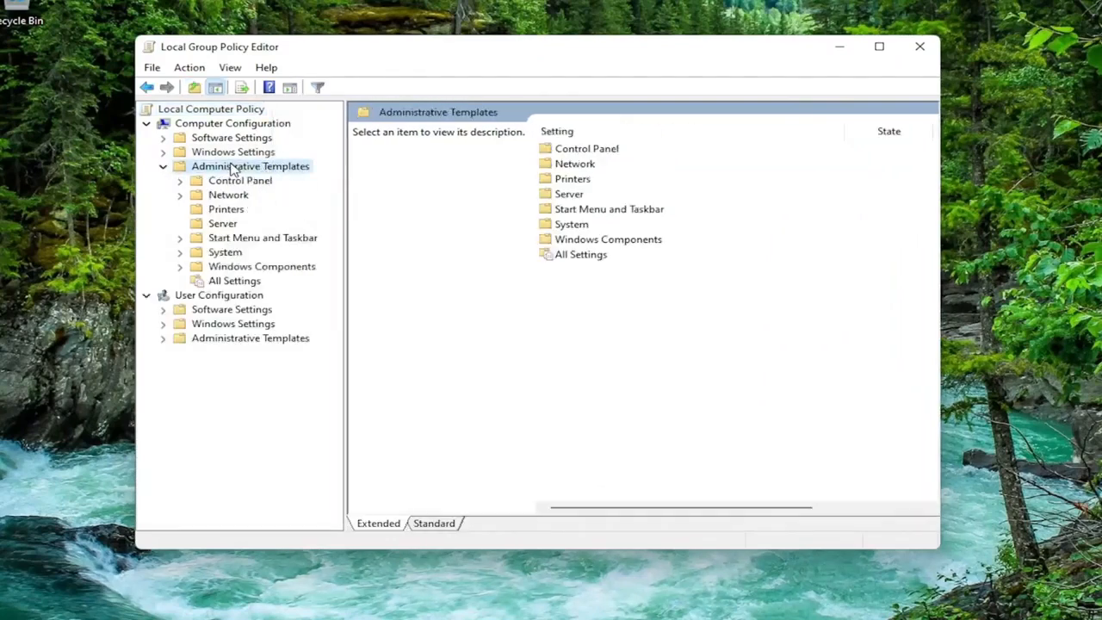
click(225, 252)
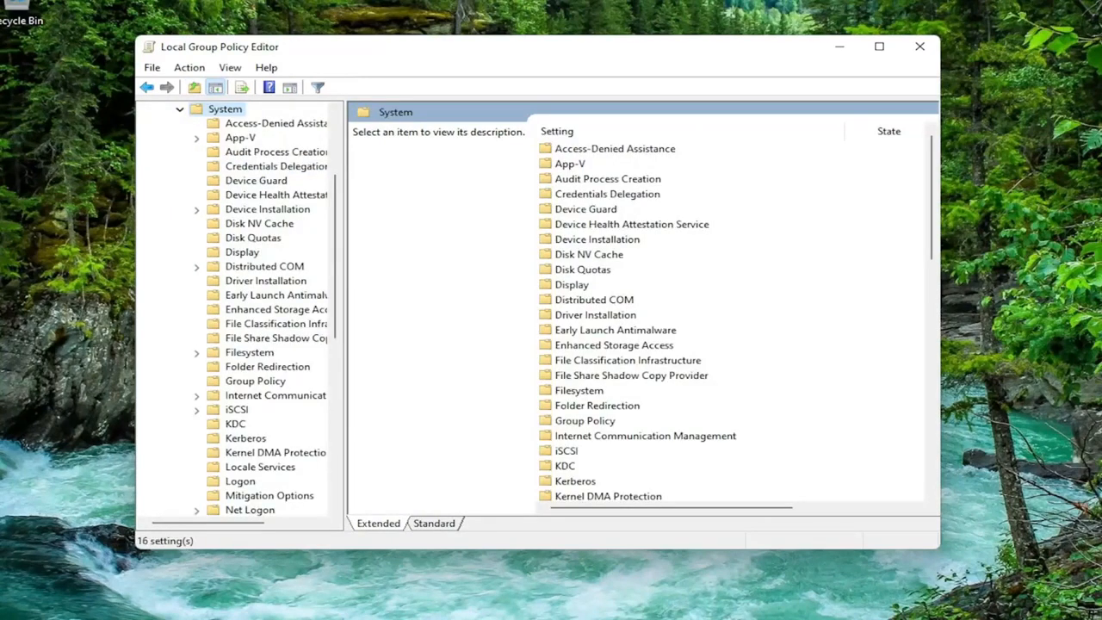
mouse_move(252, 297)
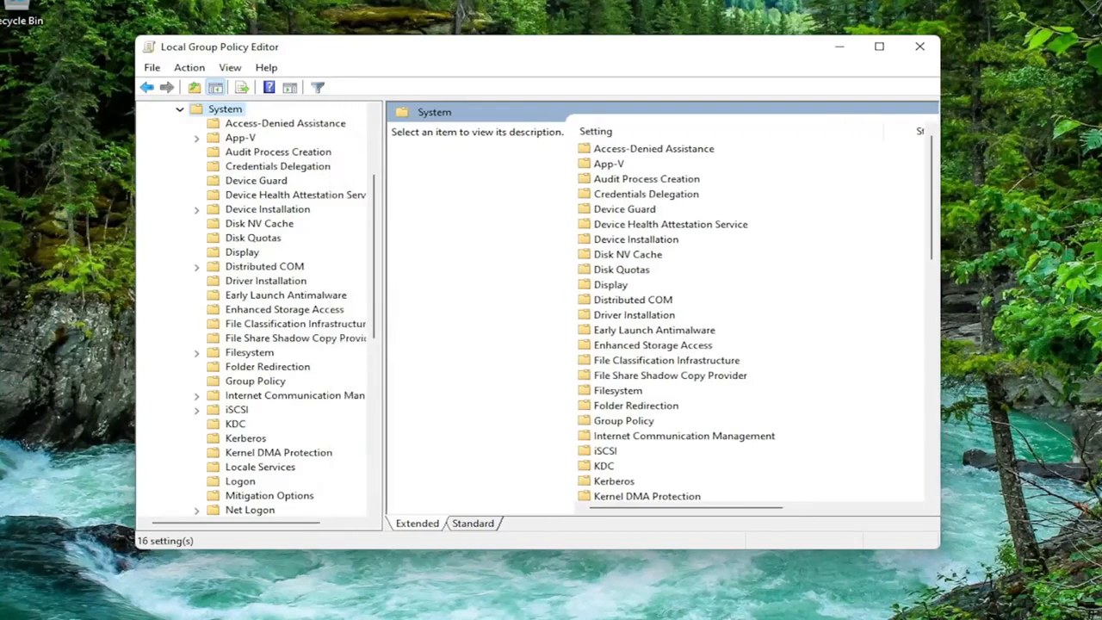
scroll(down, 3)
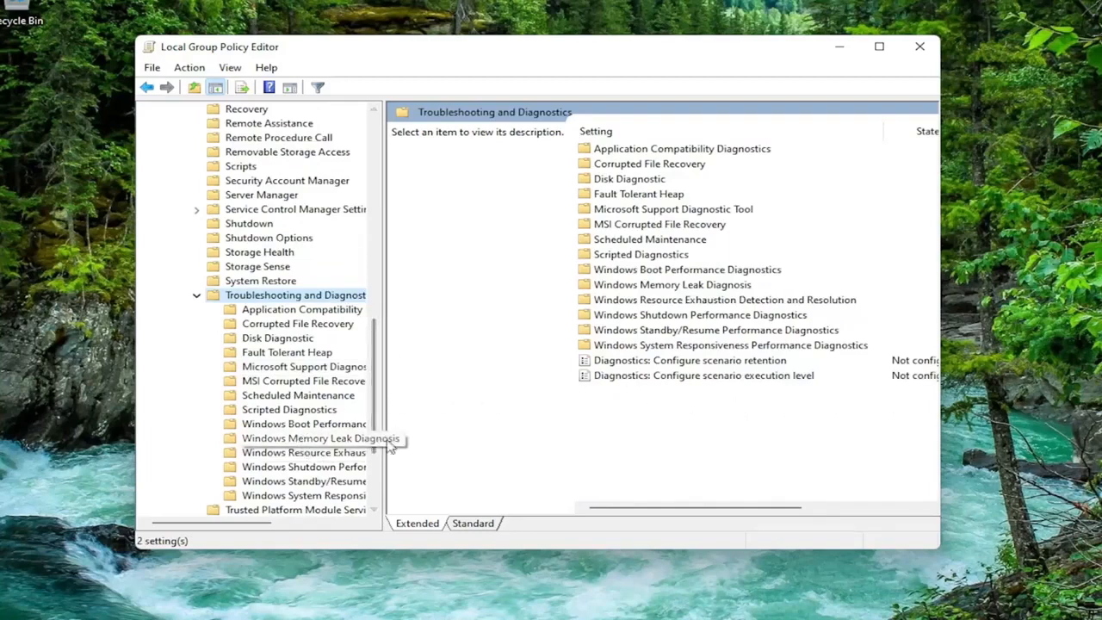
drag(384, 310, 526, 310)
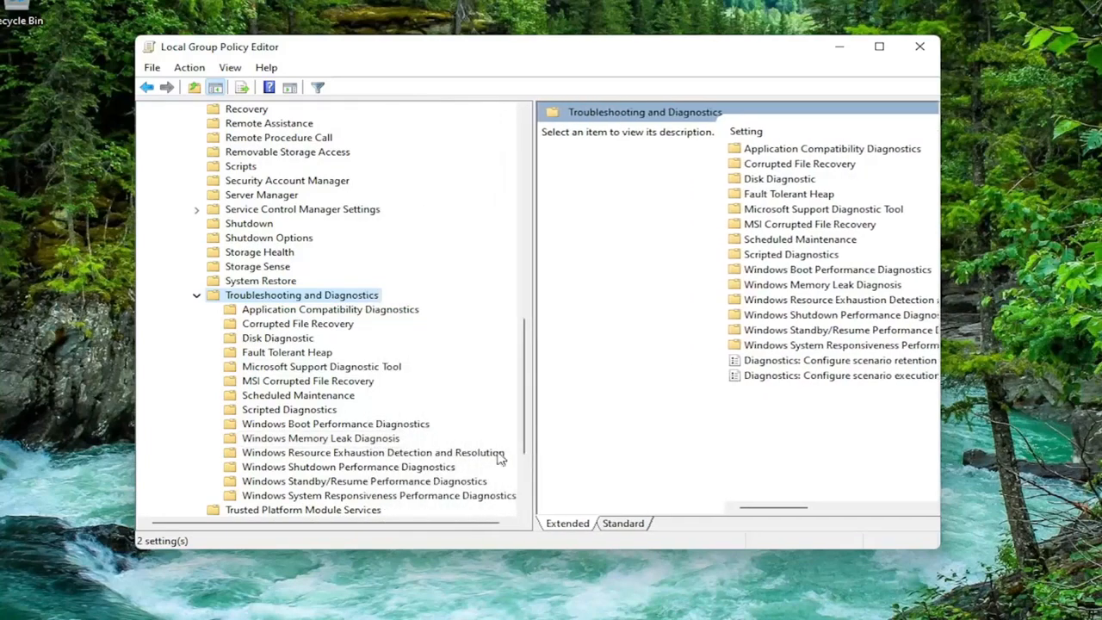
click(369, 452)
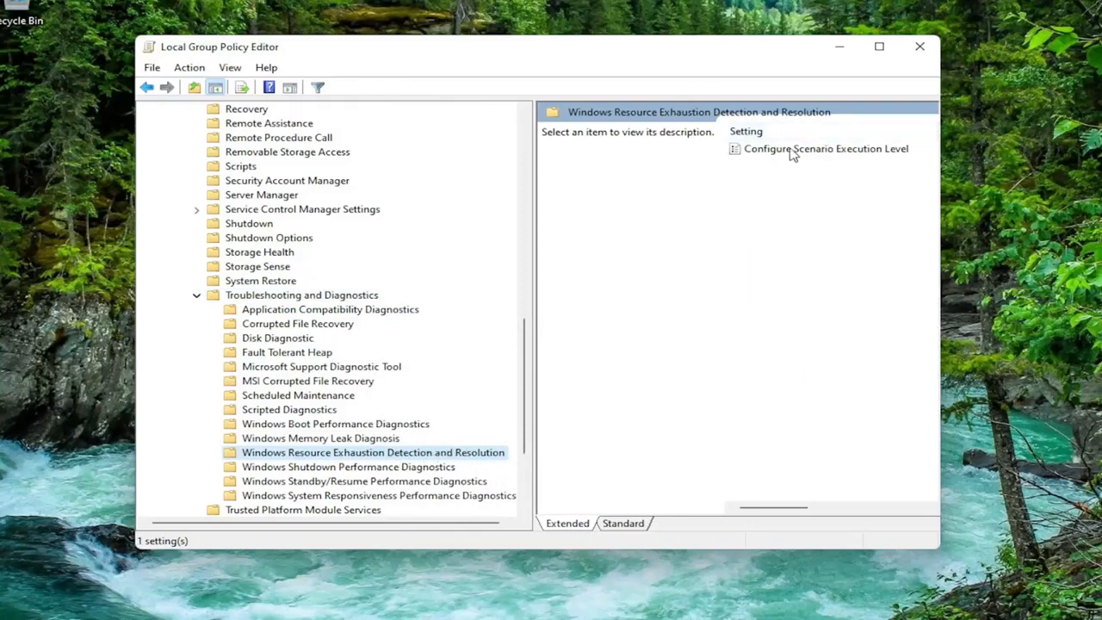
mouse_move(817, 160)
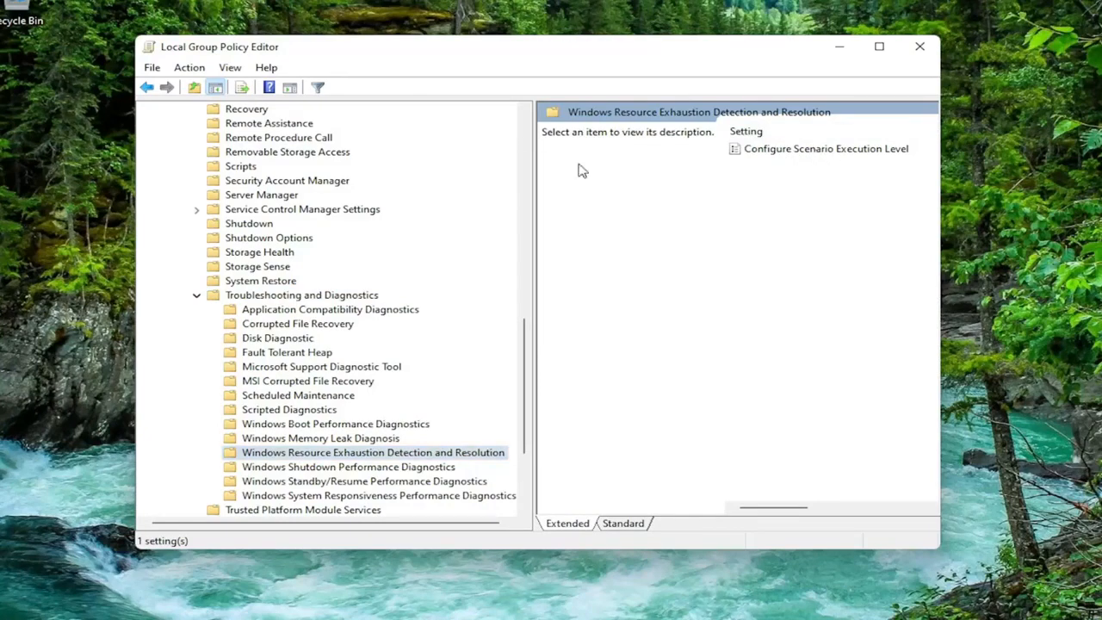
Open Configure Scenario Execution Level and select Disabled
double_click(825, 148)
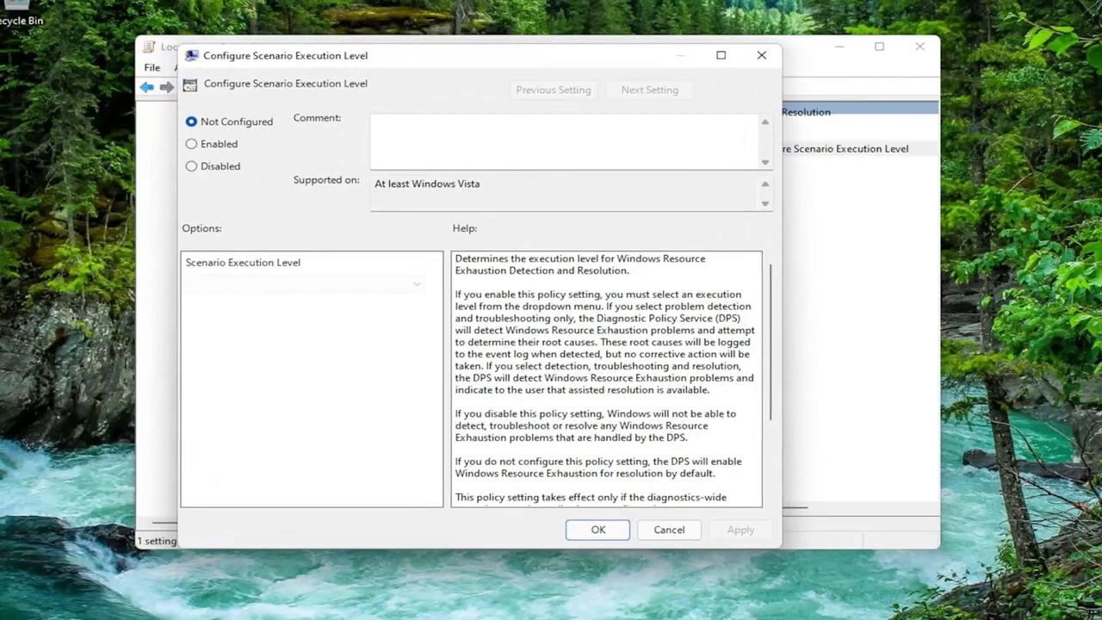
mouse_move(164, 279)
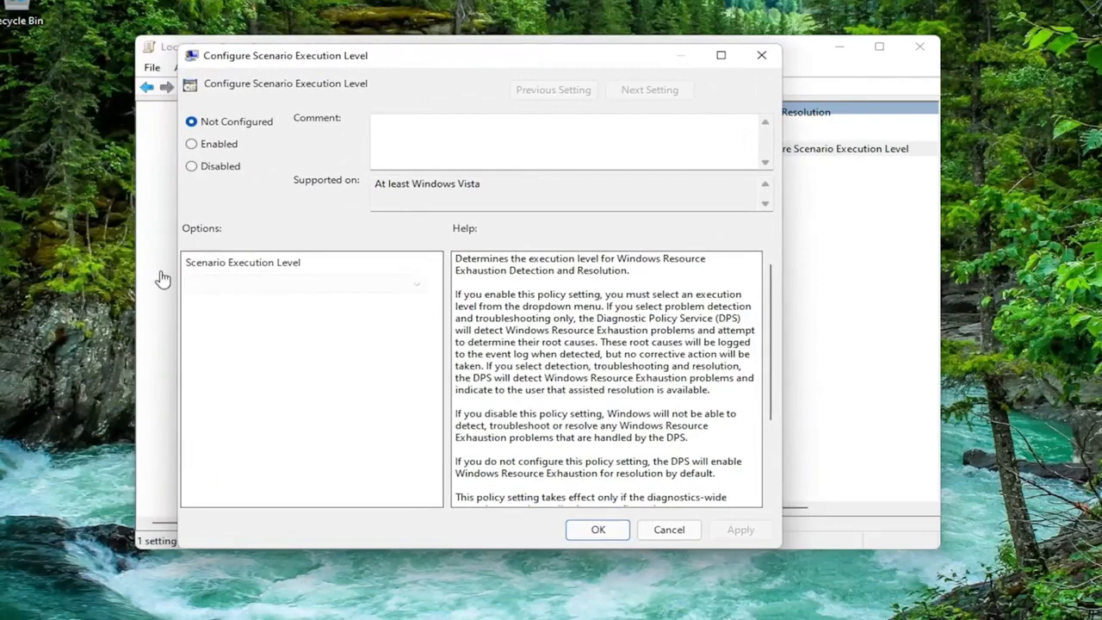
click(191, 165)
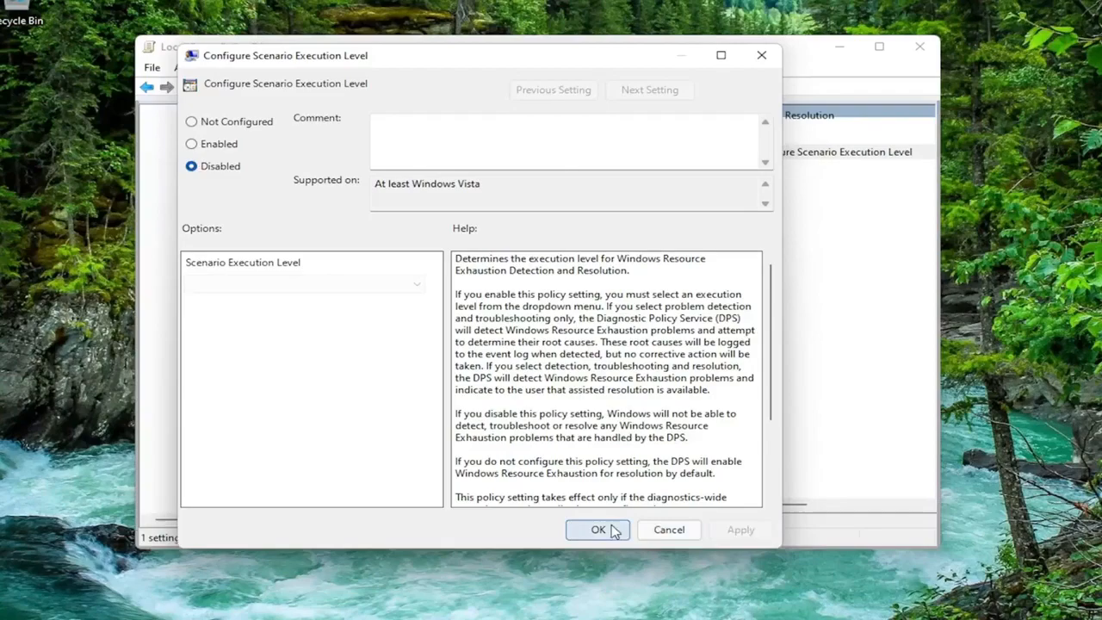